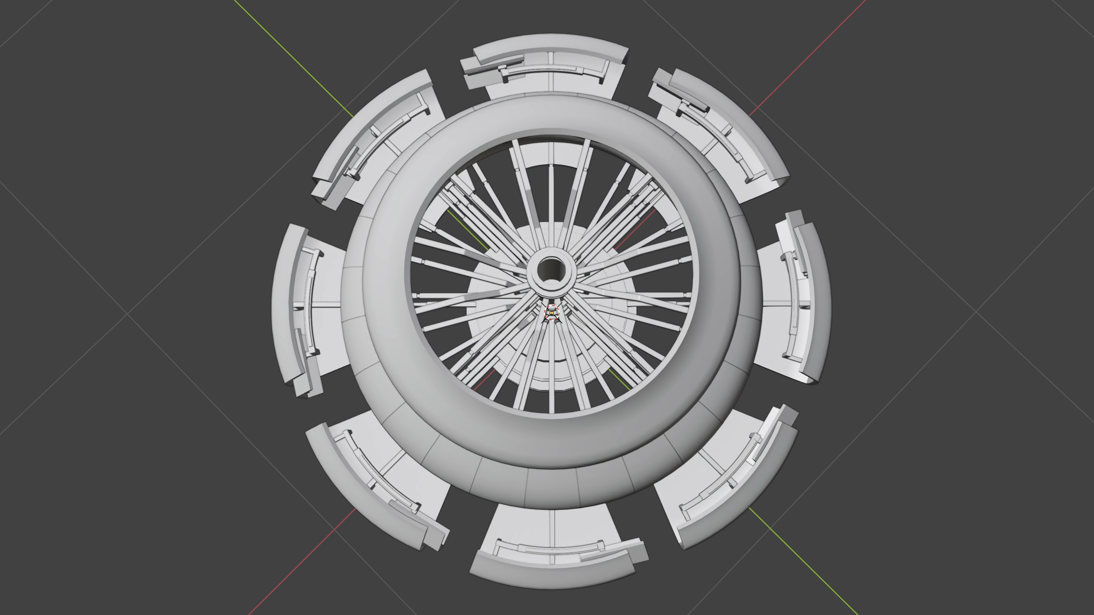
# - Browse the music list and preview the Fearless Story track
pyautogui.moveTo(547, 308); pyautogui.dragTo(547, 209)
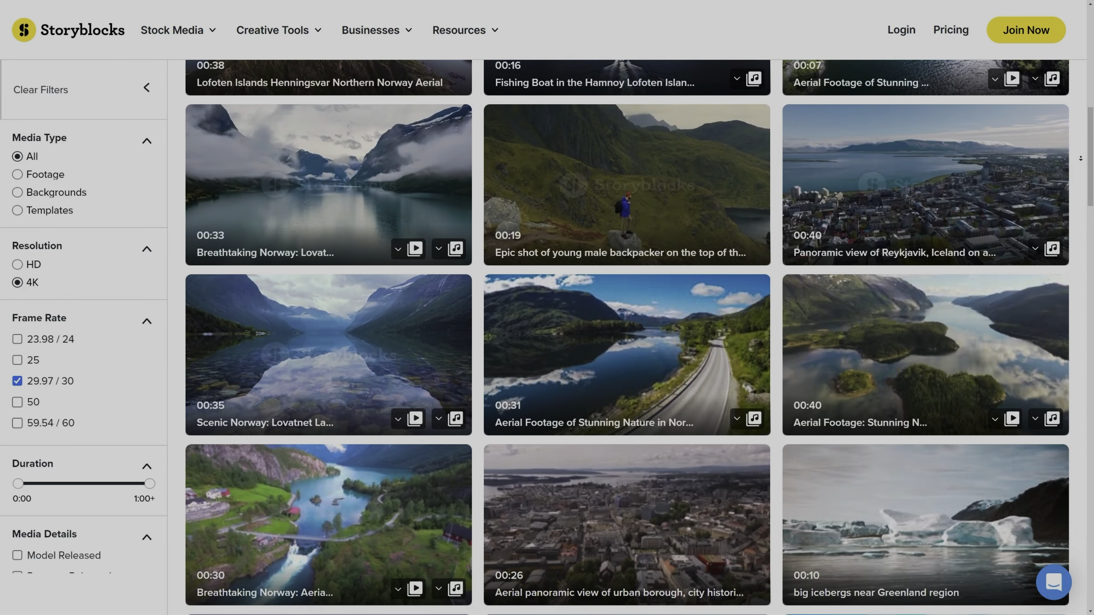
pyautogui.scroll(-3)
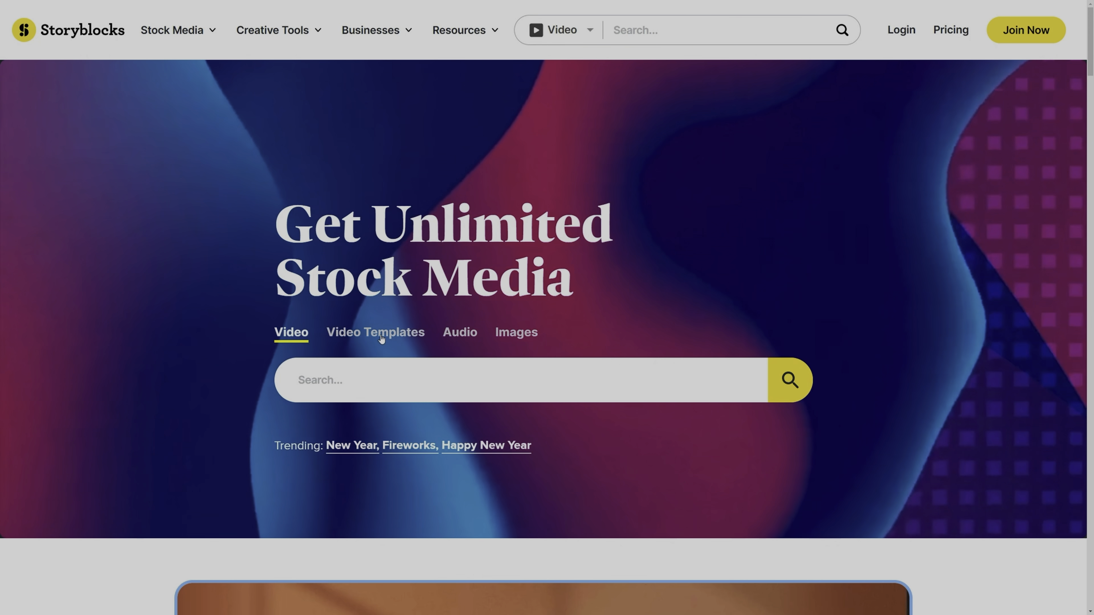
pyautogui.click(459, 332)
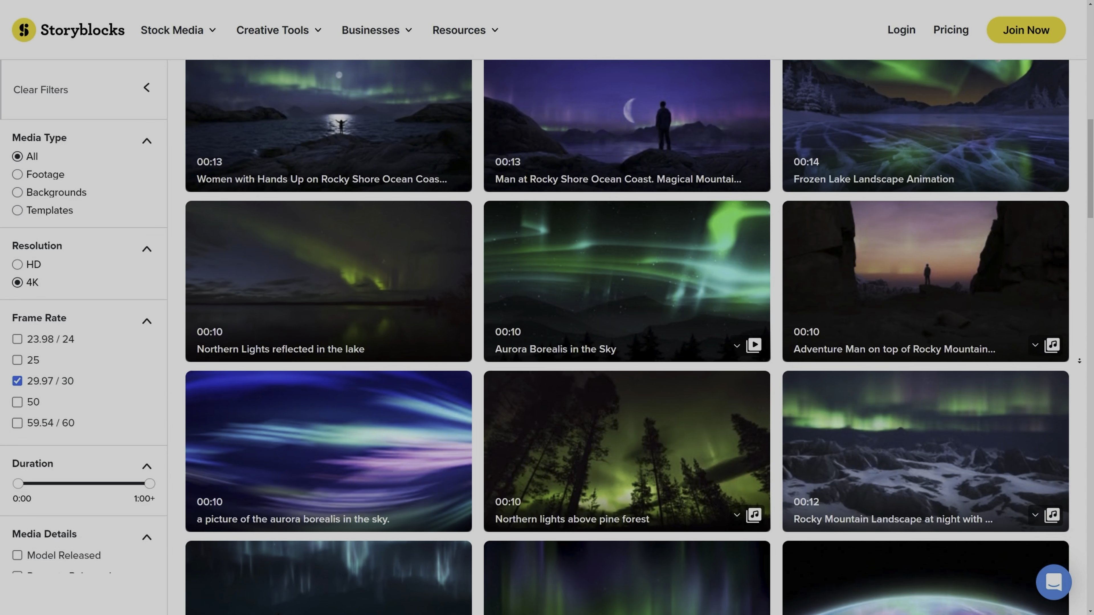
pyautogui.scroll(-3)
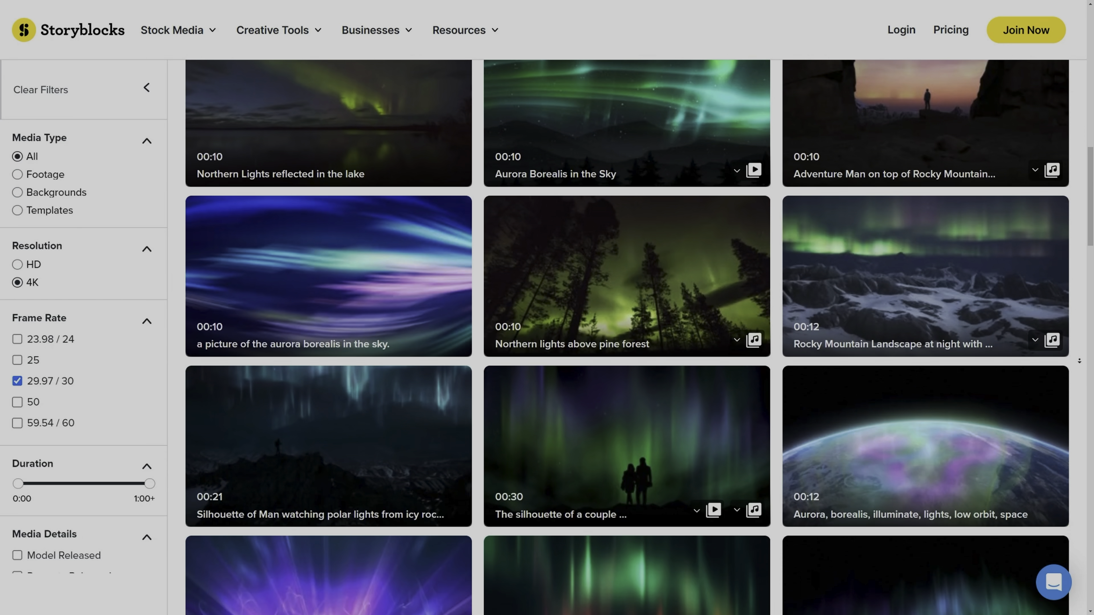
pyautogui.scroll(-3)
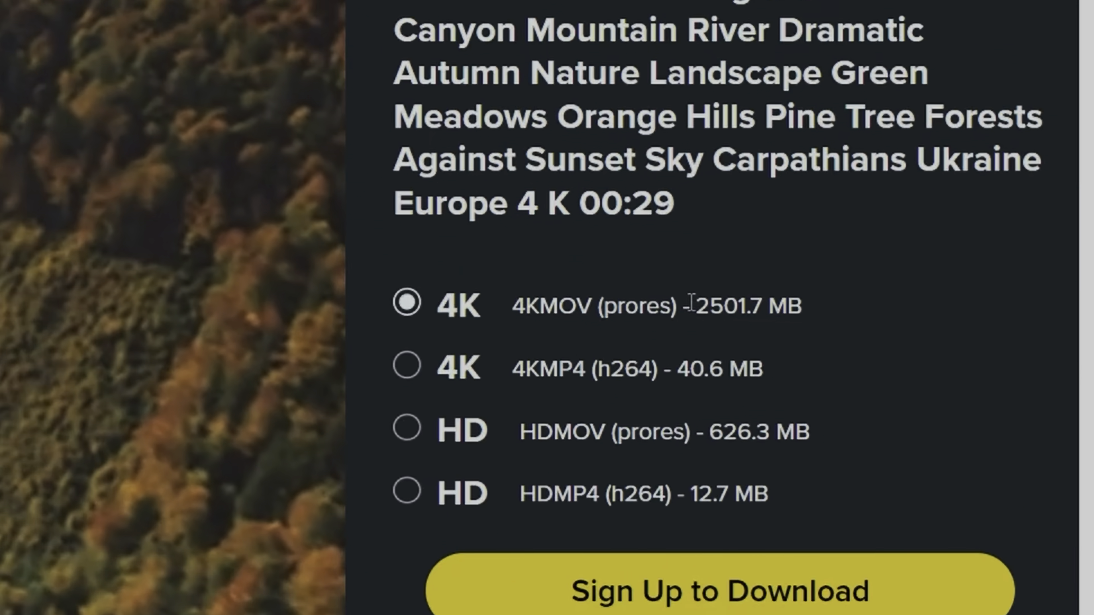
pyautogui.scroll(-3)
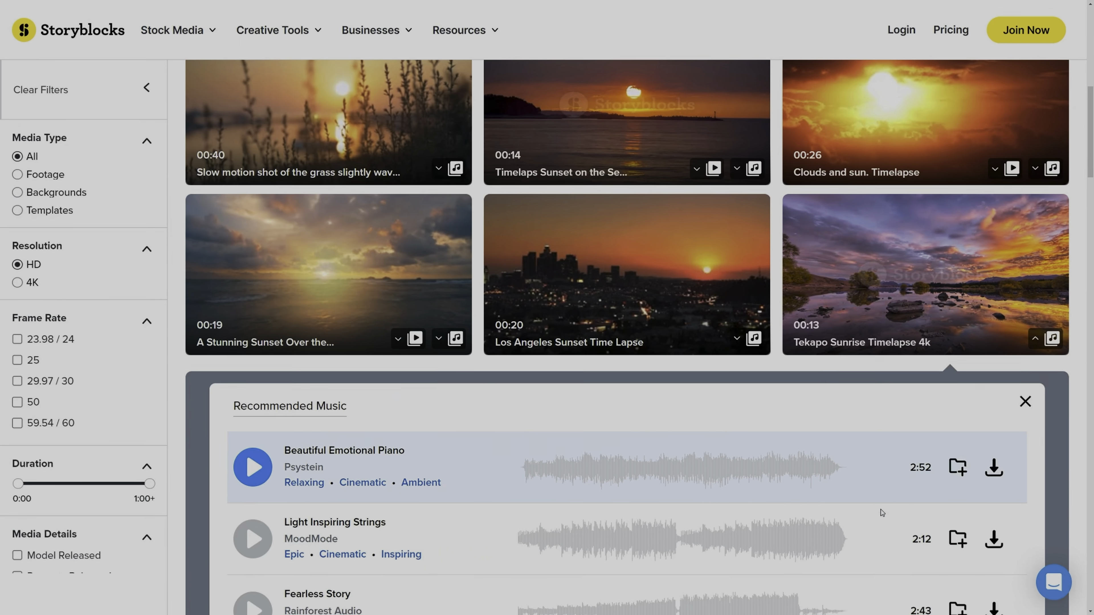
pyautogui.scroll(-3)
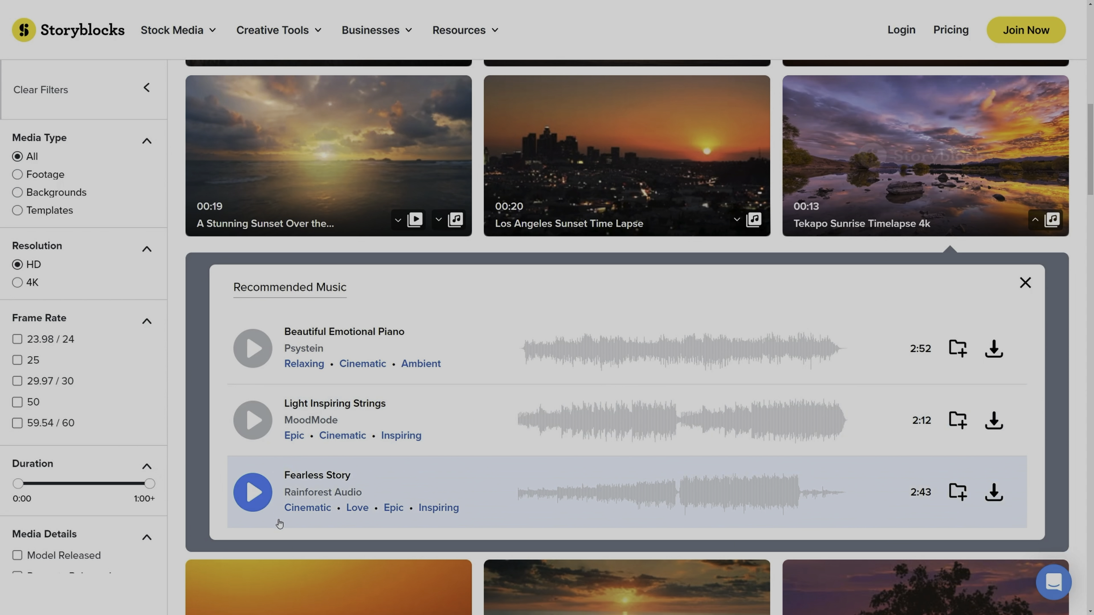
pyautogui.click(1025, 283)
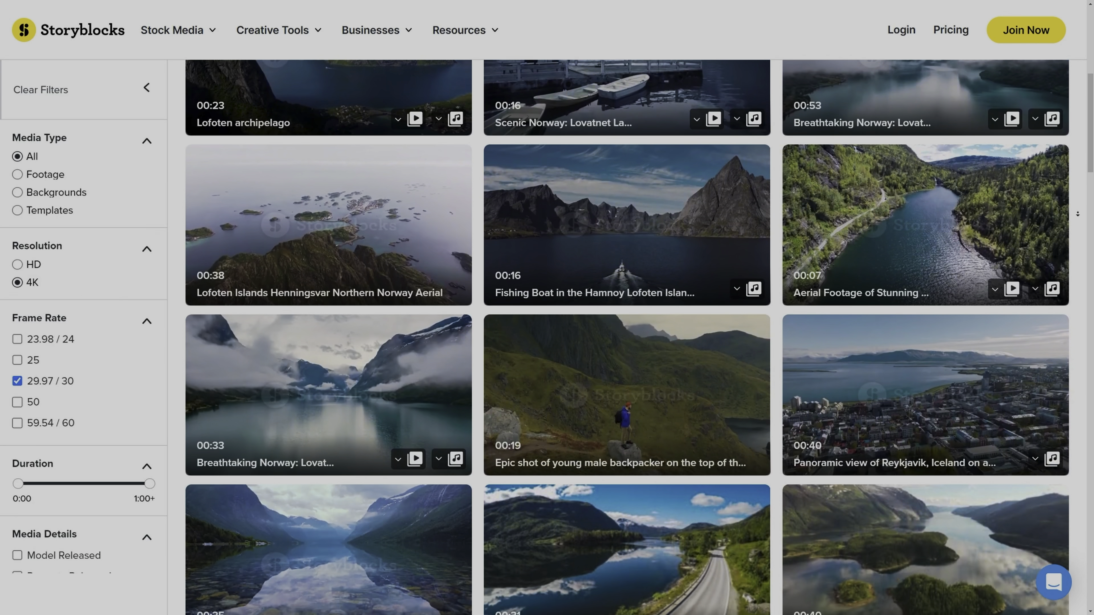
pyautogui.scroll(-3)
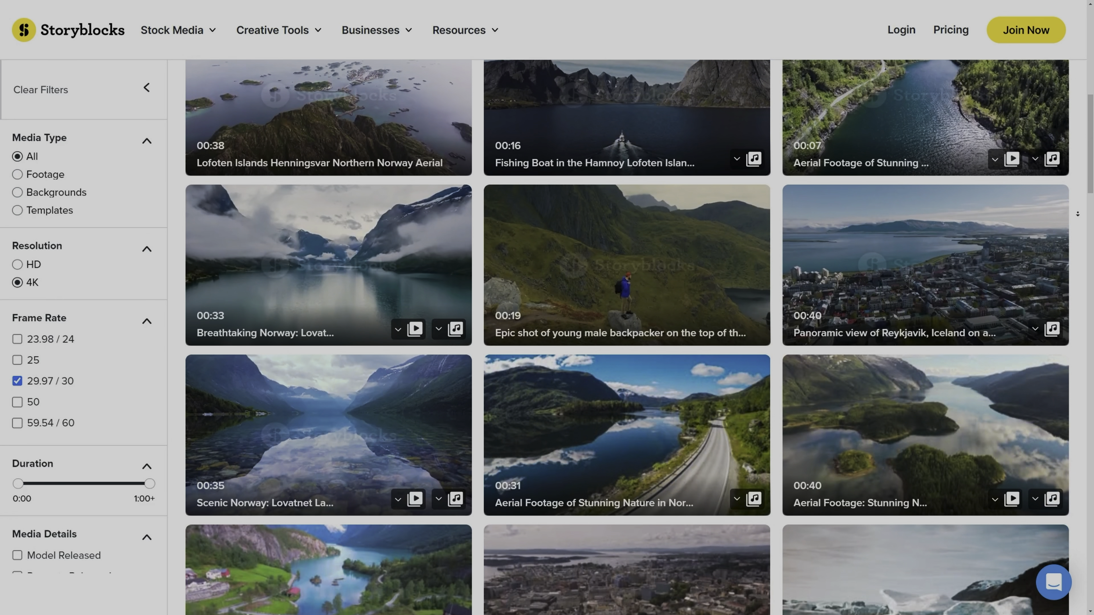
pyautogui.scroll(-3)
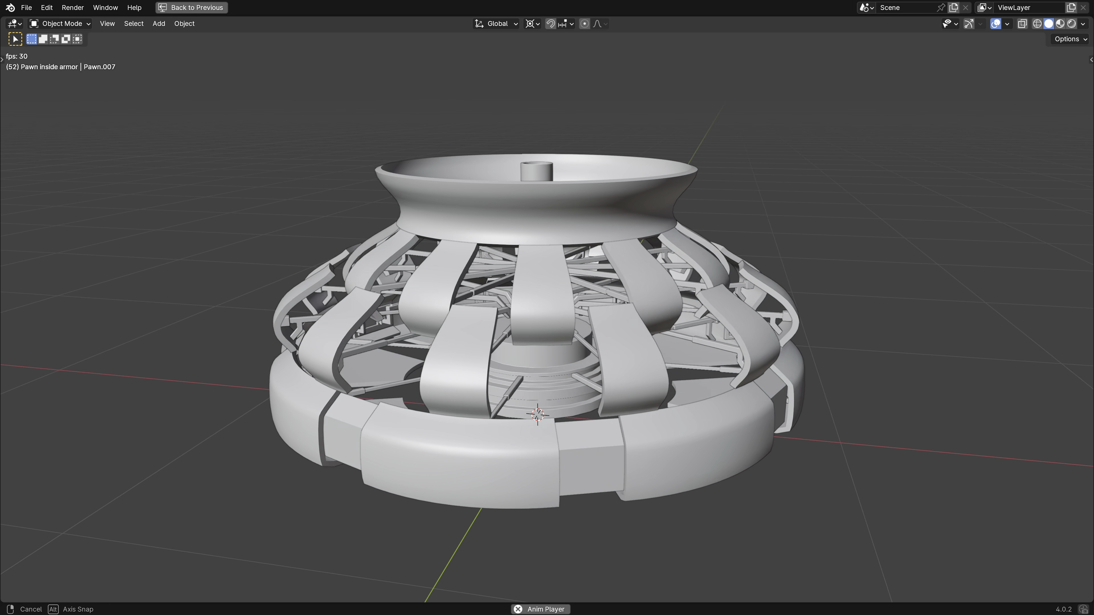
# - Leave full-screen playback and pause the pawn animation on a later frame showing the neck armor
pyautogui.click(195, 8)
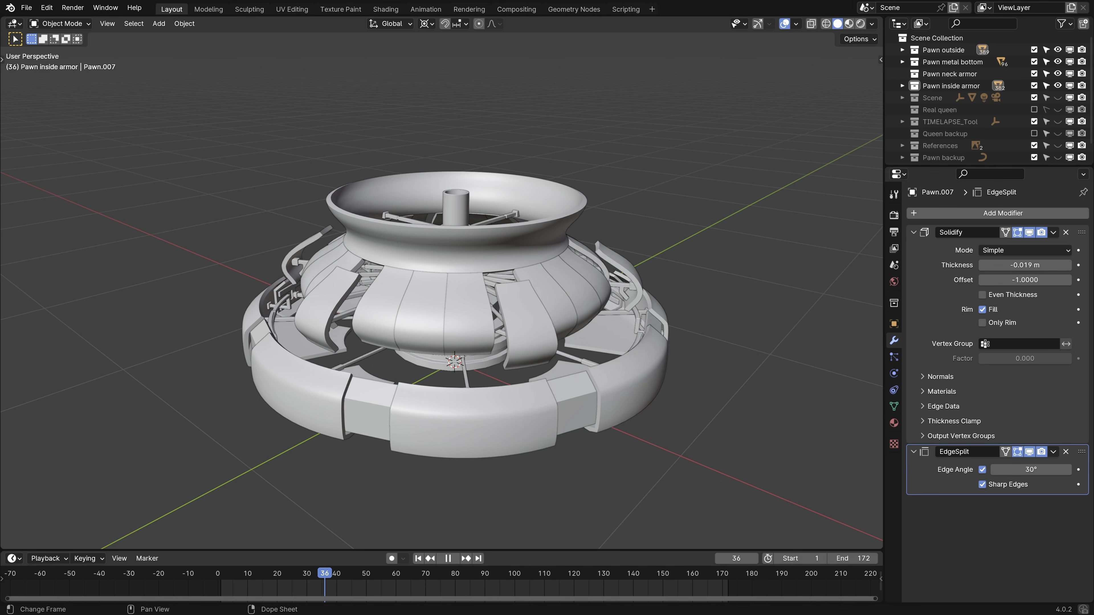
pyautogui.click(448, 559)
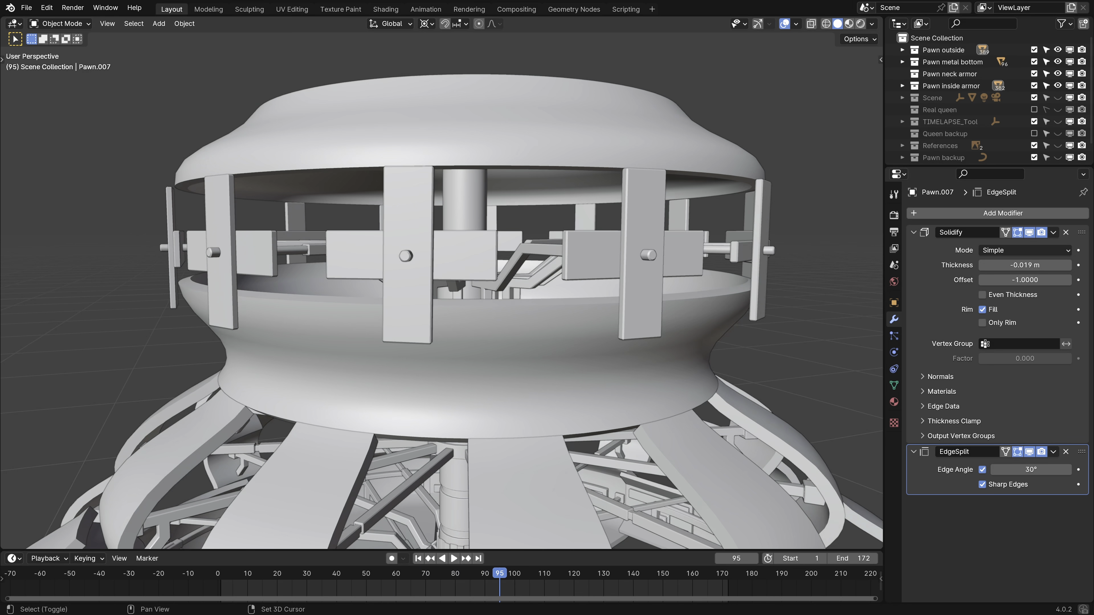
pyautogui.click(453, 559)
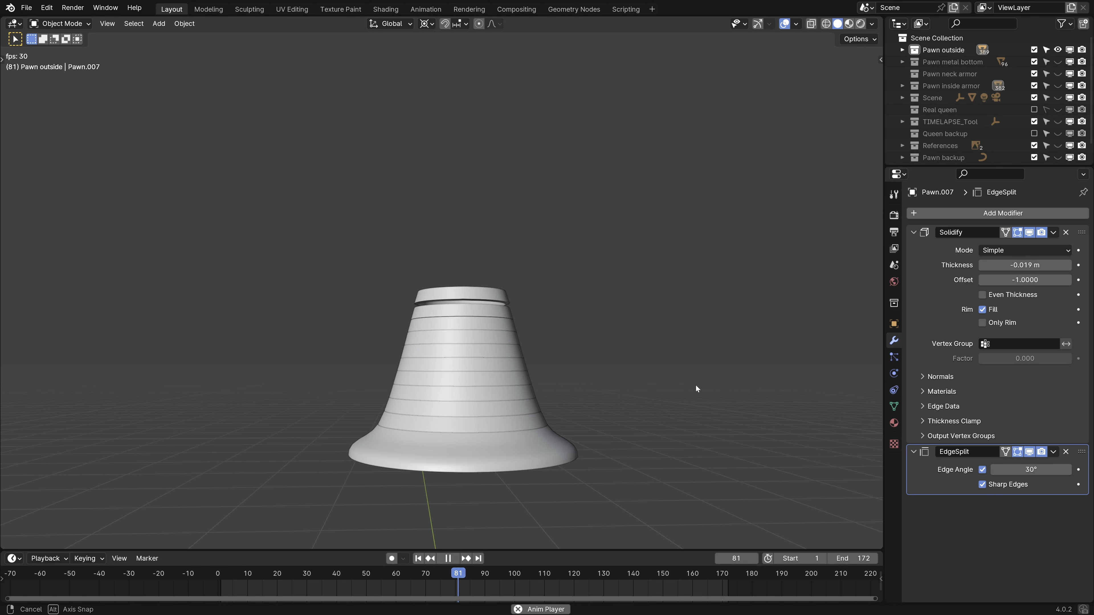
# - Play the Pawn outside animation so its stacked rings telescope apart, around frame 103
pyautogui.click(520, 573)
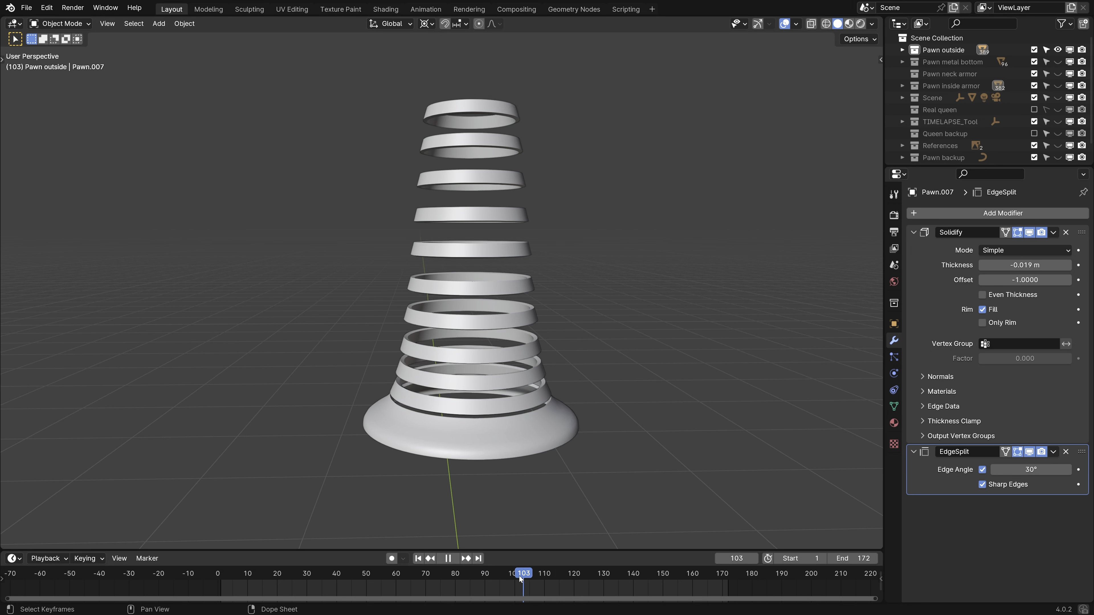
pyautogui.click(447, 558)
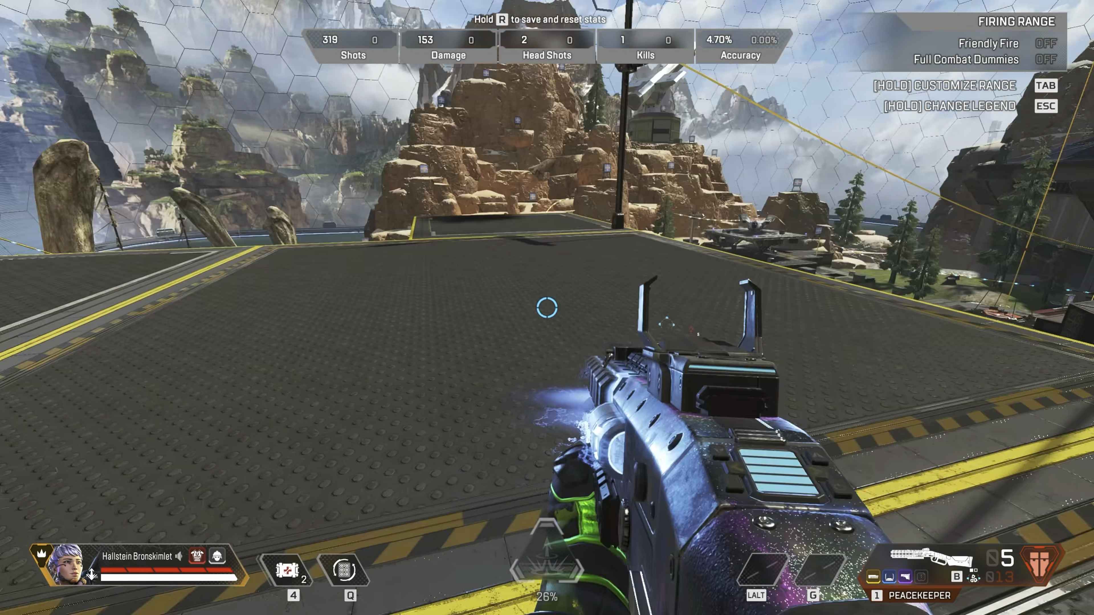
pyautogui.moveTo(547, 308)
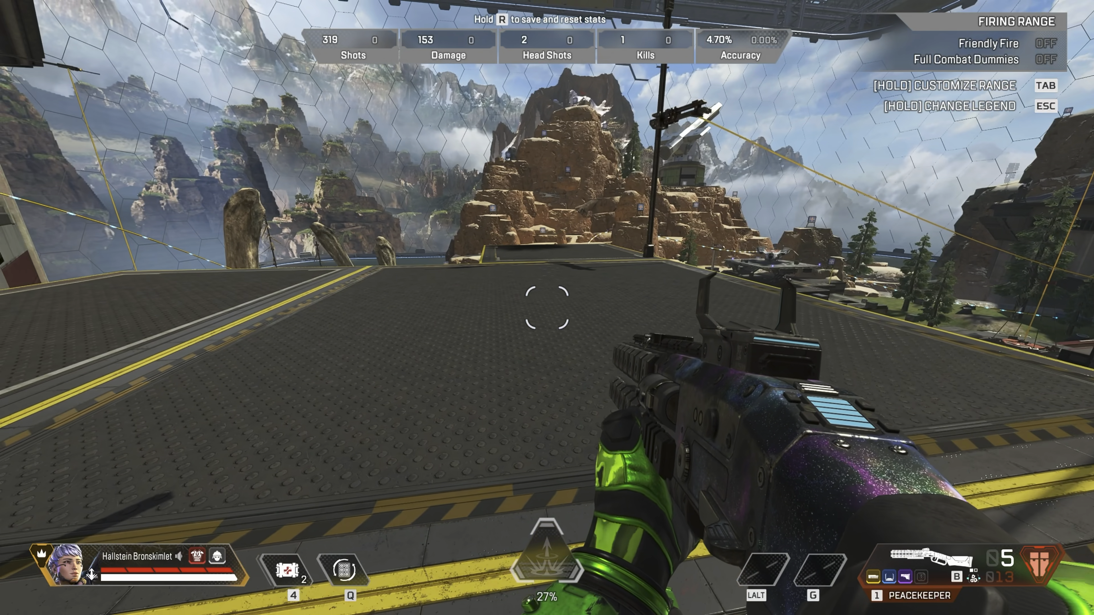
pyautogui.click(547, 308)
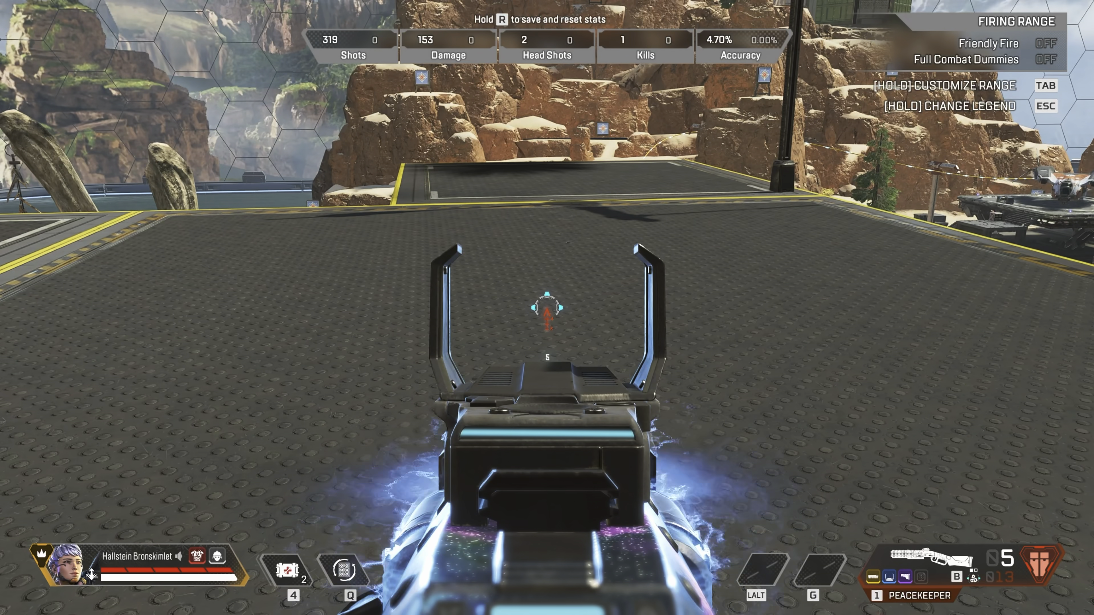